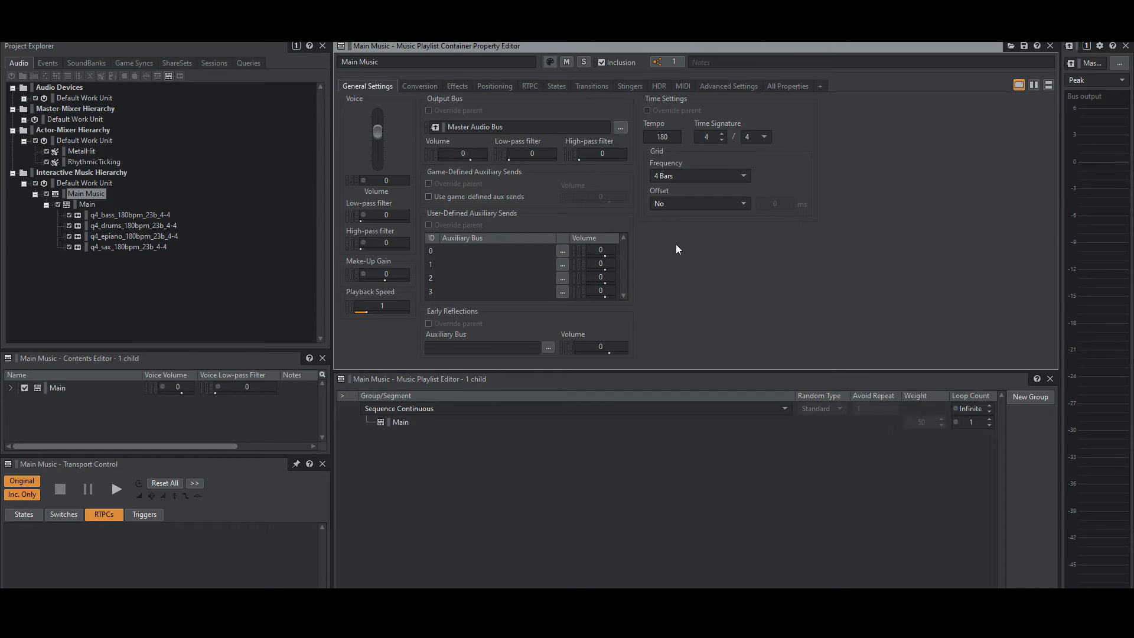
mouse_move(680, 219)
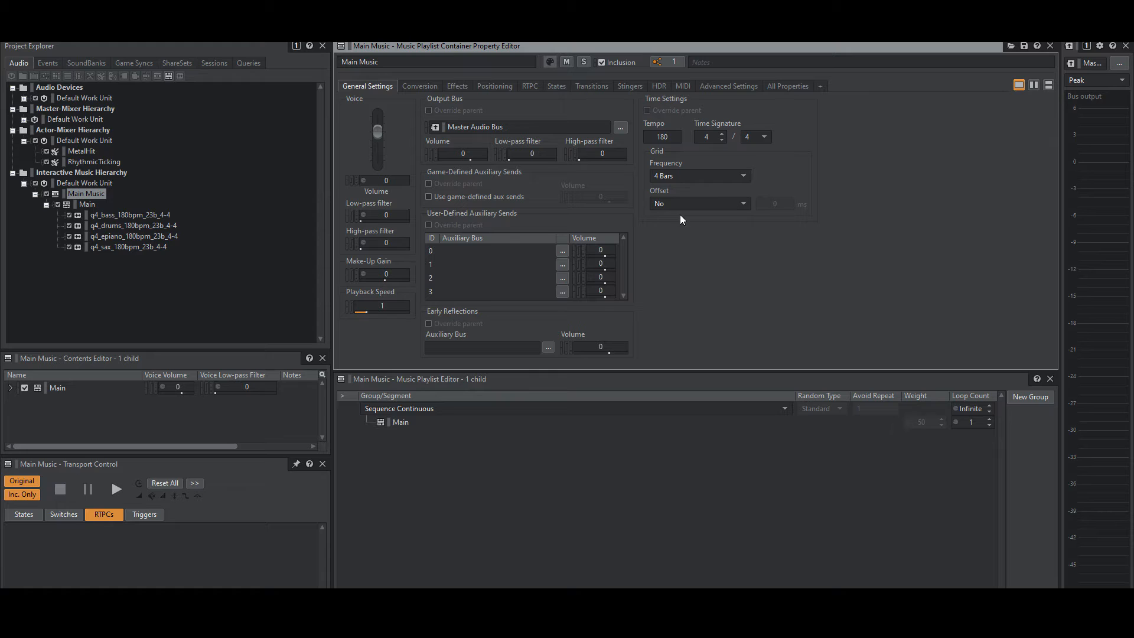
mouse_move(726, 155)
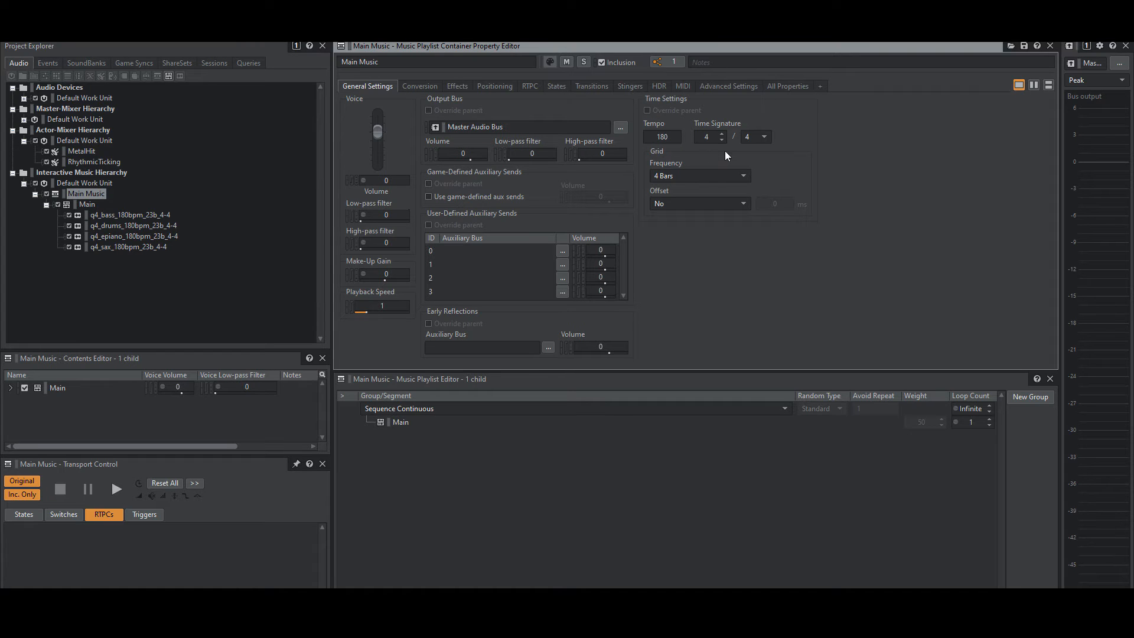
mouse_move(792, 152)
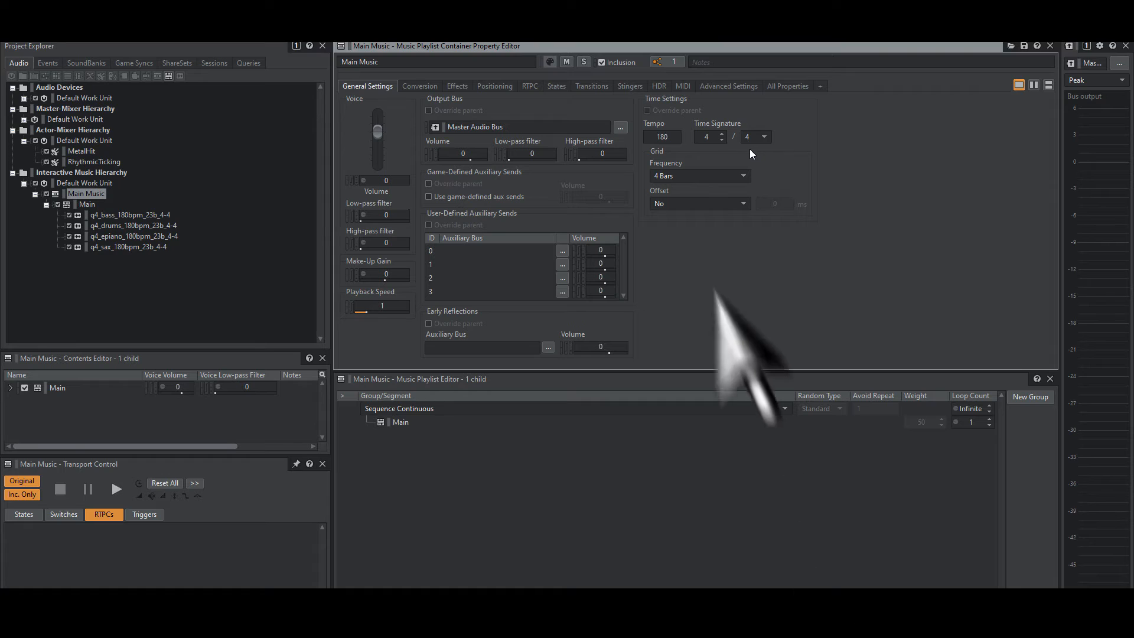
mouse_move(359, 431)
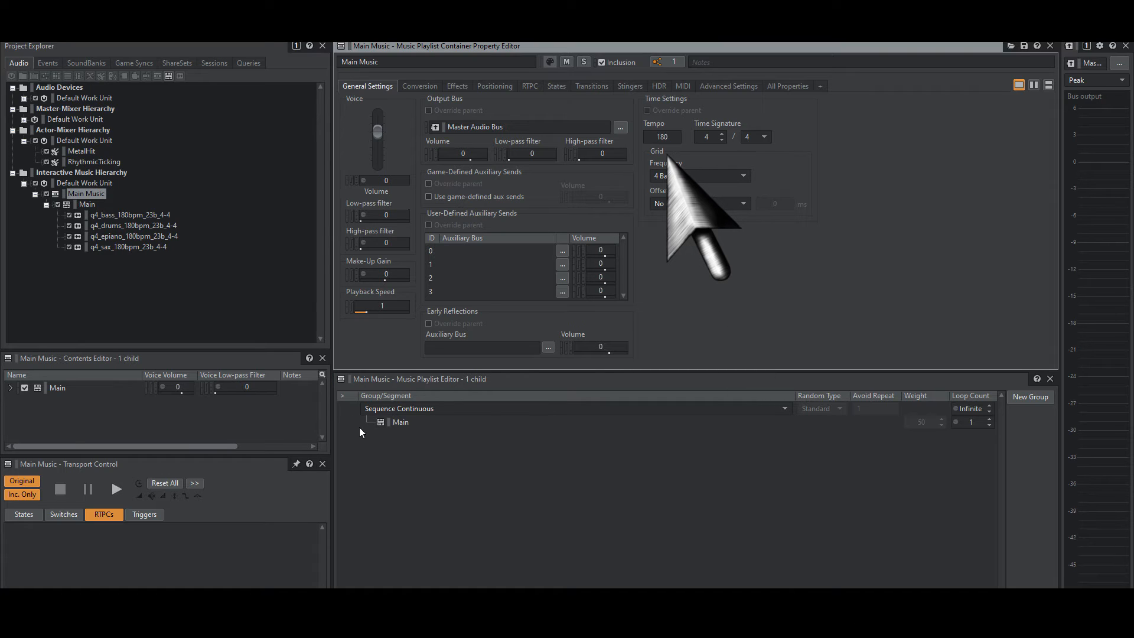
mouse_move(976, 450)
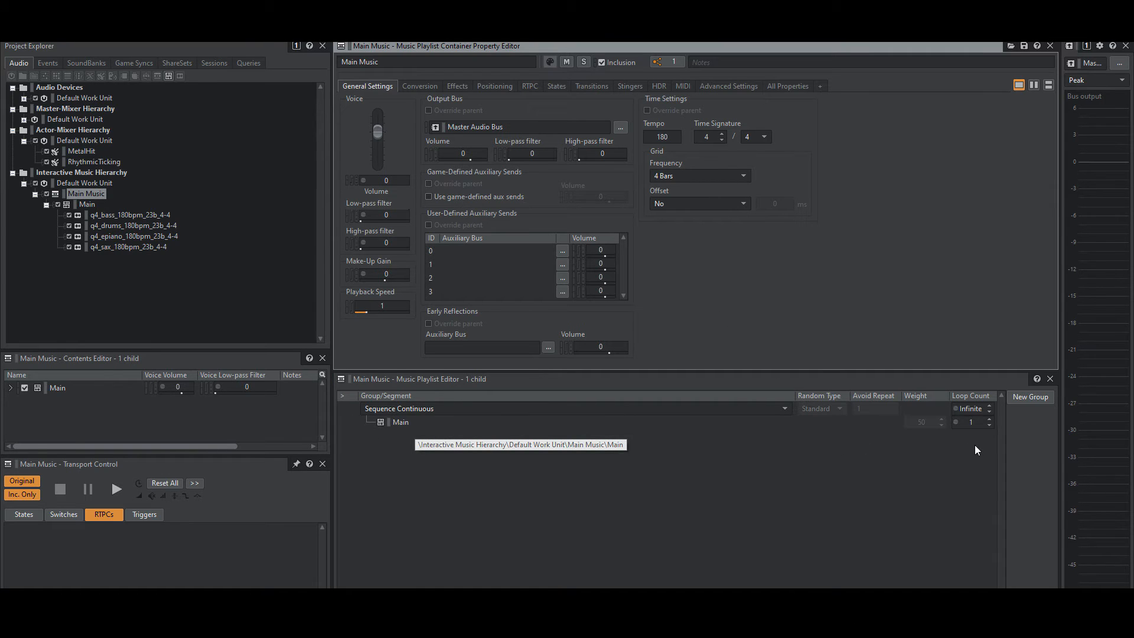
Step: Select the four-track Main segment under Main Music in the Project Explorer
click(87, 204)
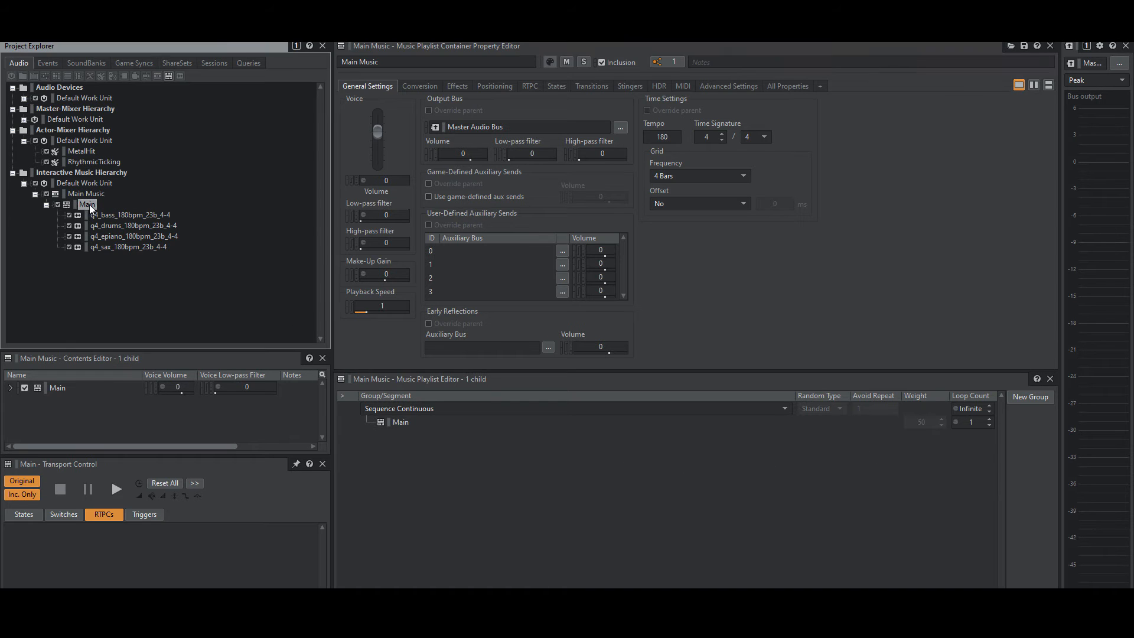